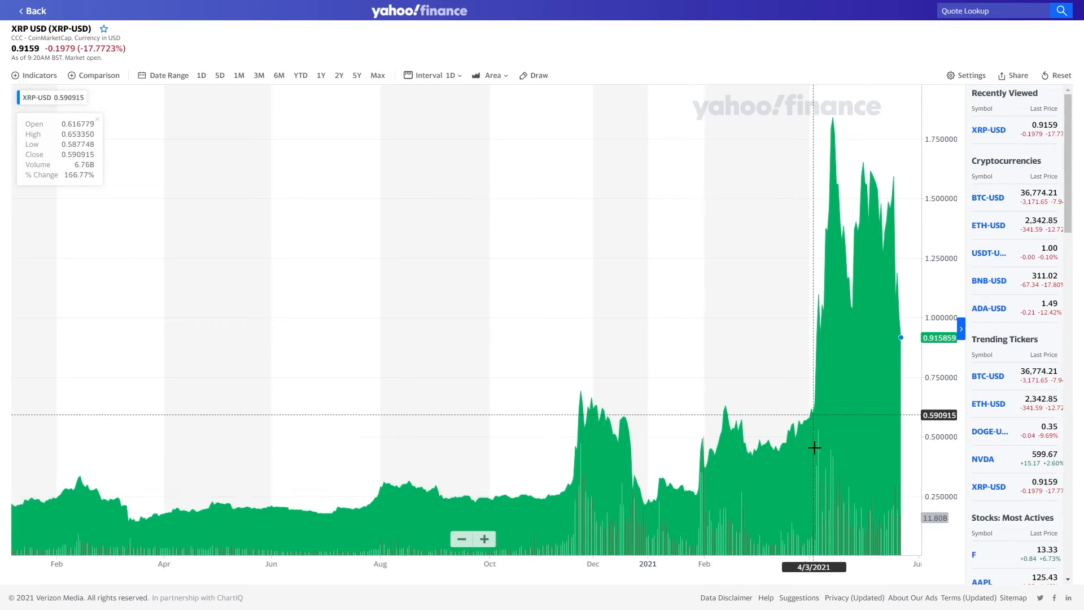
mouse_move(856, 424)
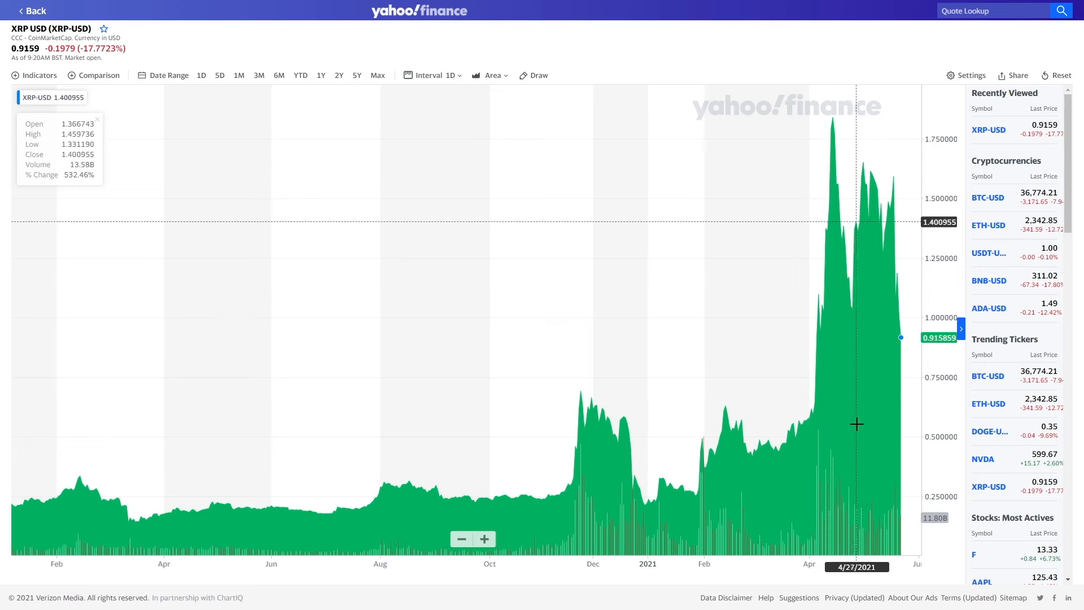